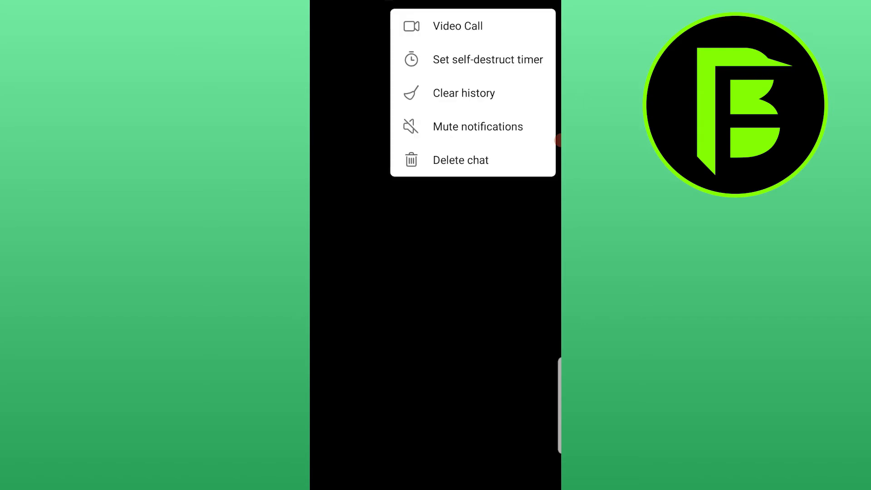
Step: Choose a 6-second self-destruct timer from the picker and confirm with DONE
{"action": "left_click", "coordinate": [488, 60]}
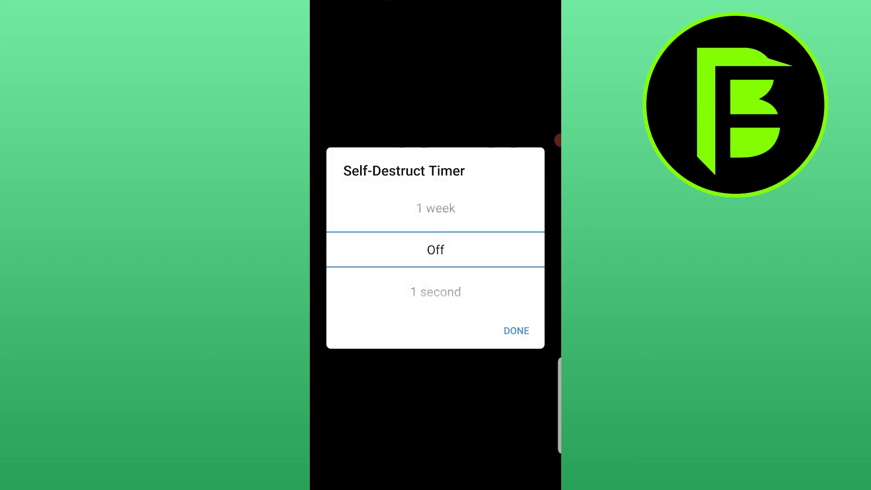
{"action": "scroll", "scroll_direction": "down", "scroll_amount": 3}
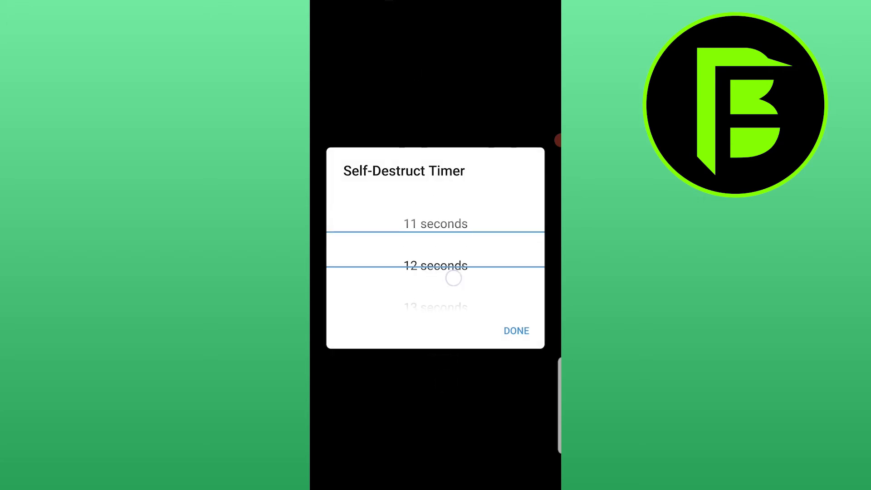
{"action": "left_click_drag", "start_coordinate": [435, 233], "coordinate": [434, 389]}
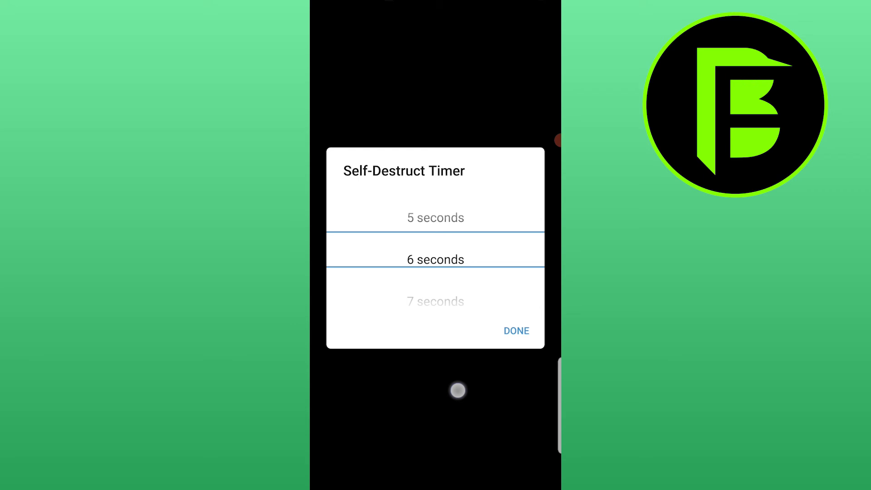
{"action": "left_click", "coordinate": [516, 331]}
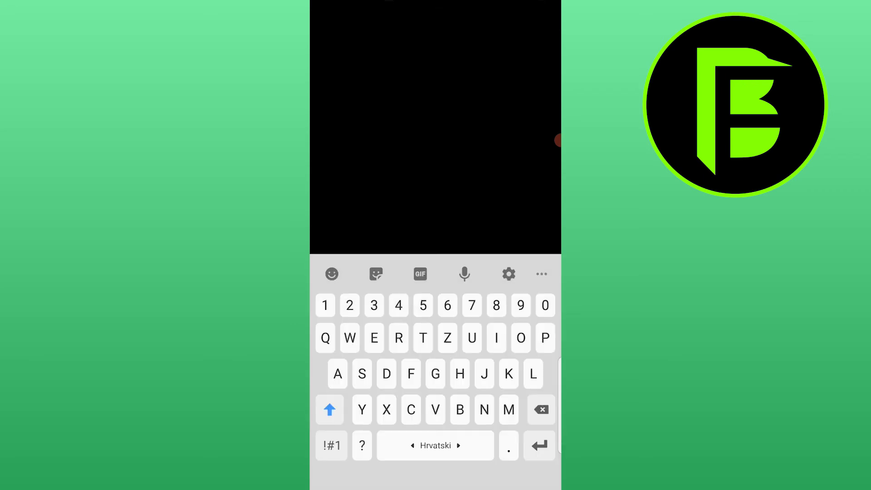
Step: Toggle the keyboard's Shift off and back on, leaving capitals active for the message
{"action": "left_click", "coordinate": [329, 409]}
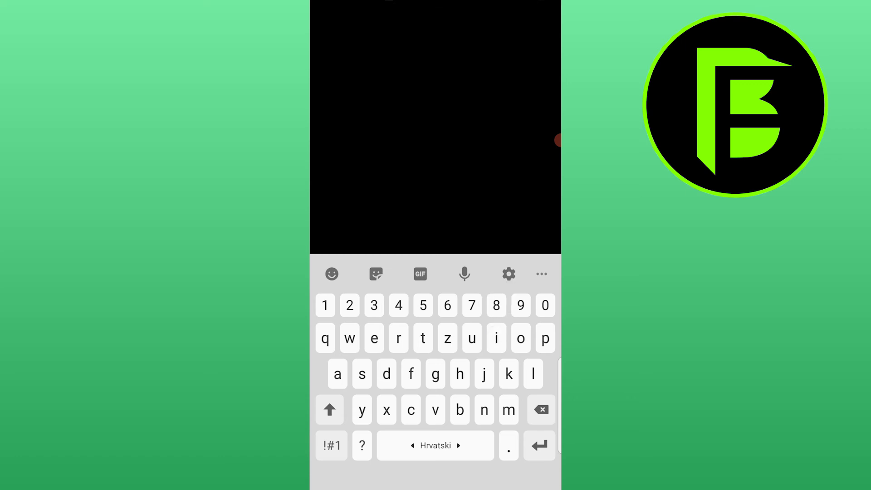
{"action": "left_click", "coordinate": [329, 410]}
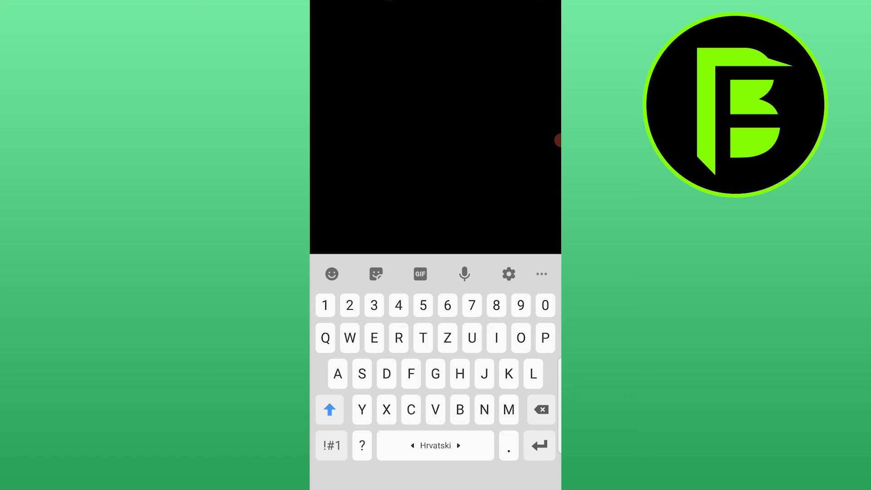